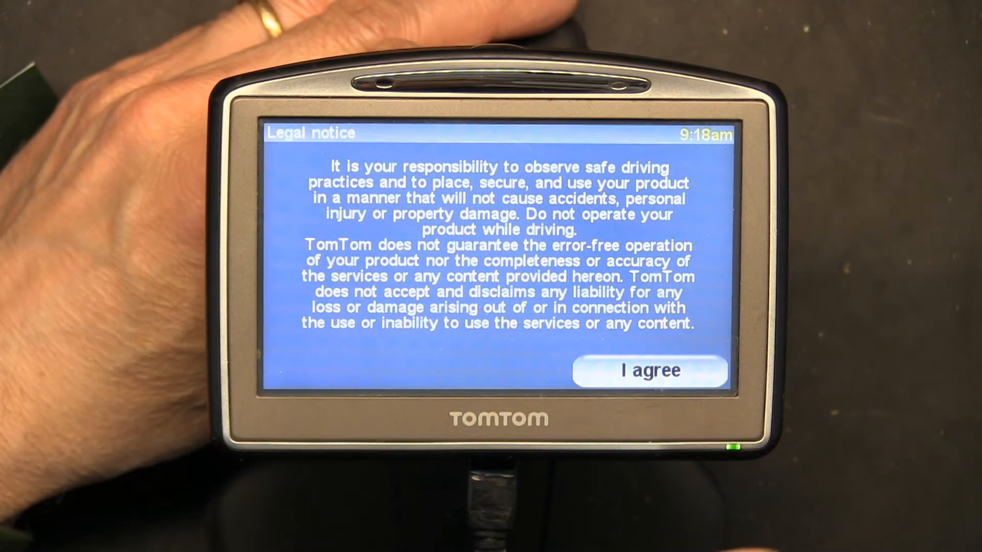
- Agree to the legal notice so the GO 720 shows the driving view with its welcome message
click(651, 371)
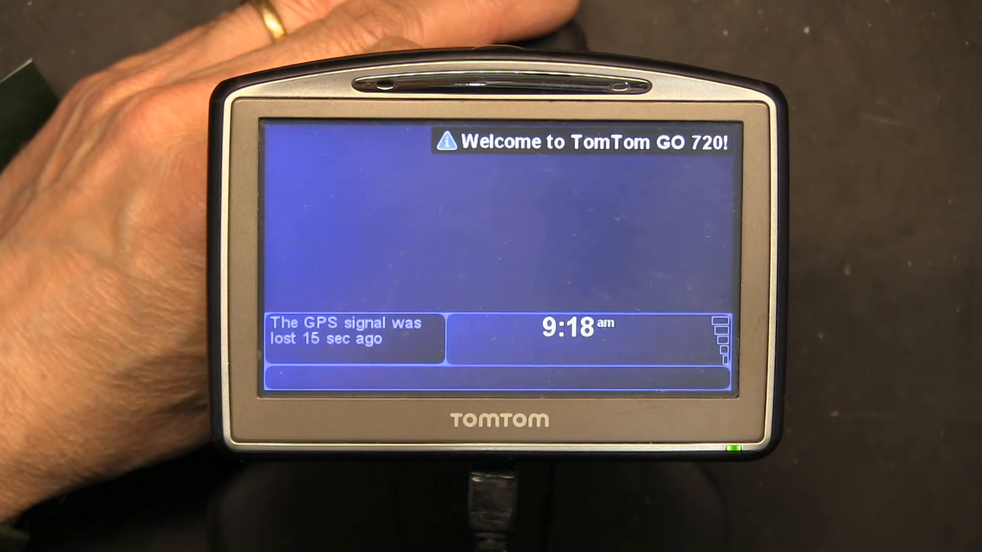